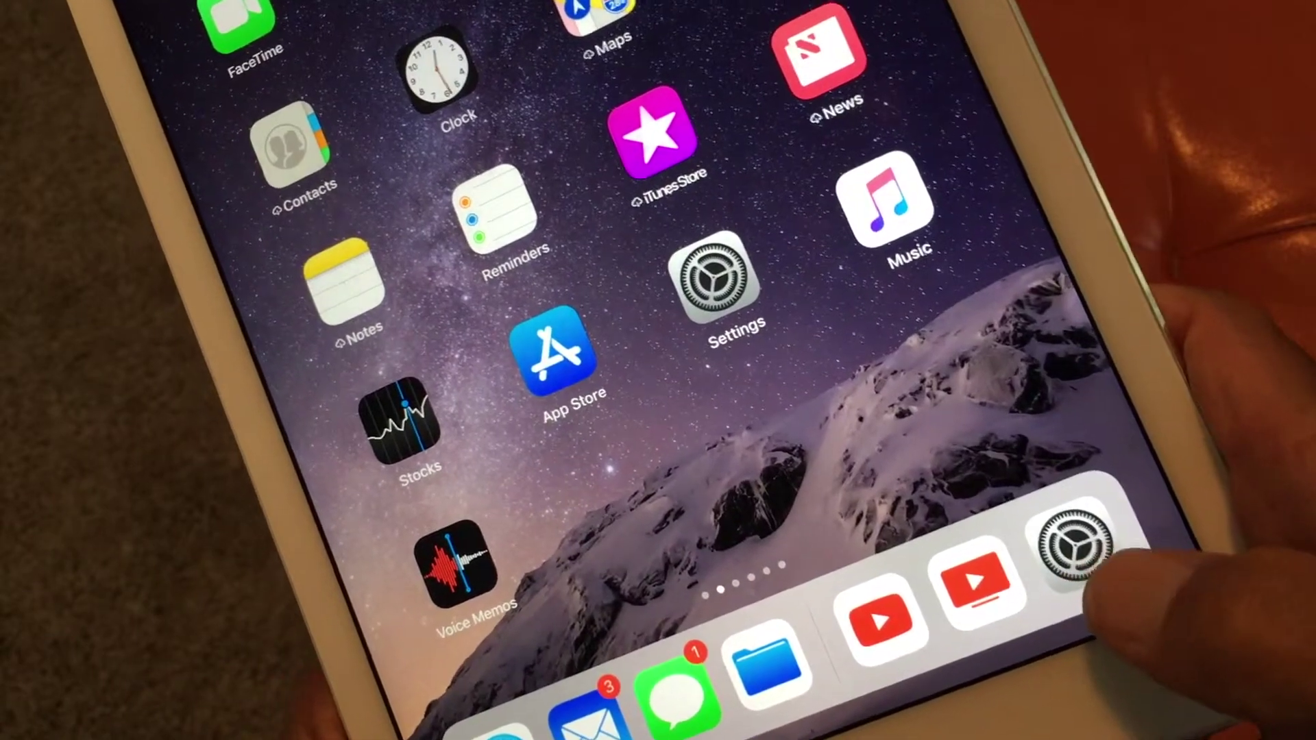
# - Launch Settings from the Dock on the Home Screen
pyautogui.click(1070, 549)
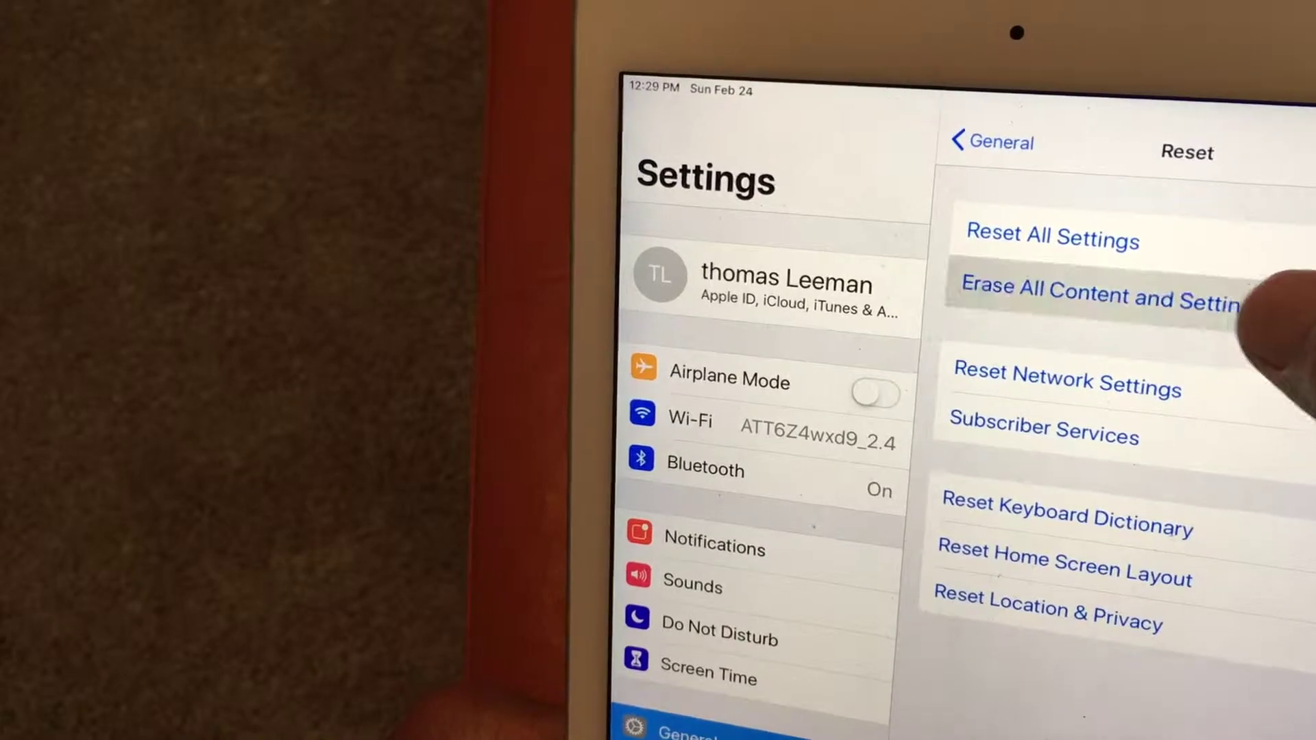
# - Choose Erase All Content and Settings under General > Reset to bring up the iCloud Backup prompt
pyautogui.click(1097, 294)
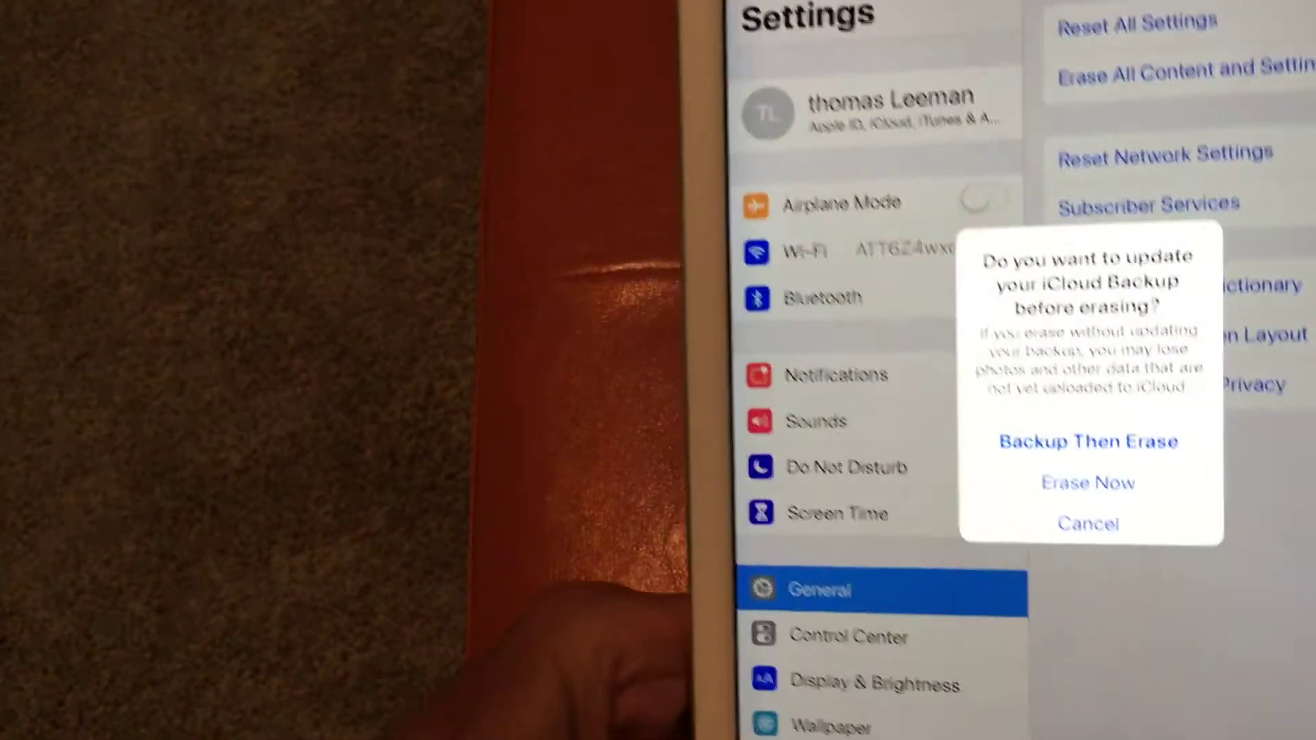